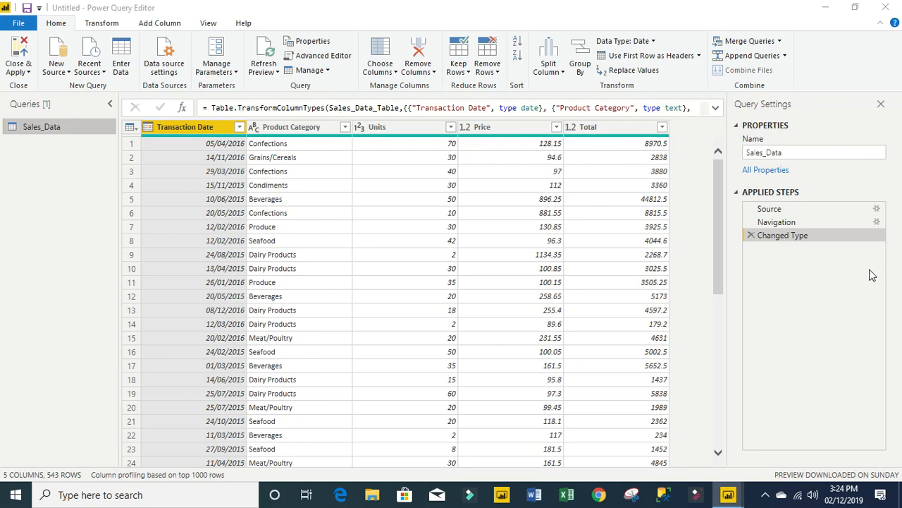
{"action": "mouse_move", "coordinate": [782, 234]}
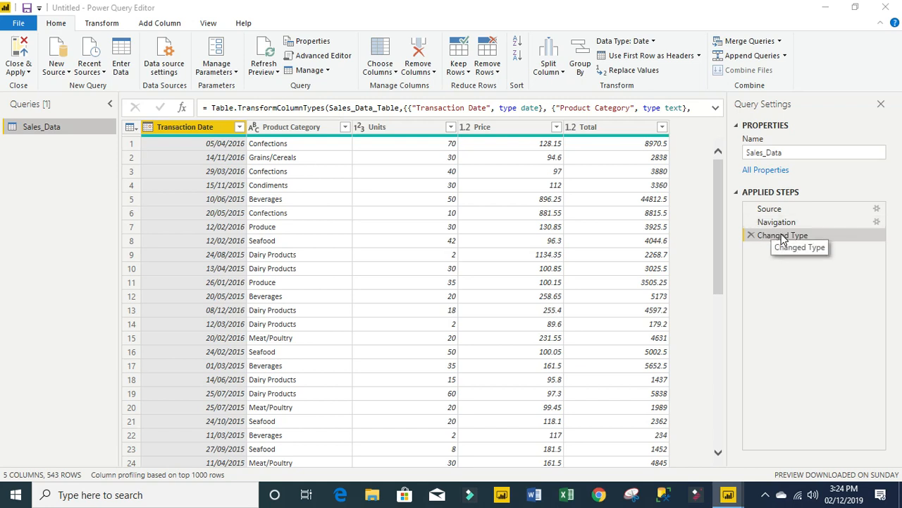
Step: Rename the Changed Type applied step of Sales_Data to ExtractData
{"action": "right_click", "coordinate": [781, 235]}
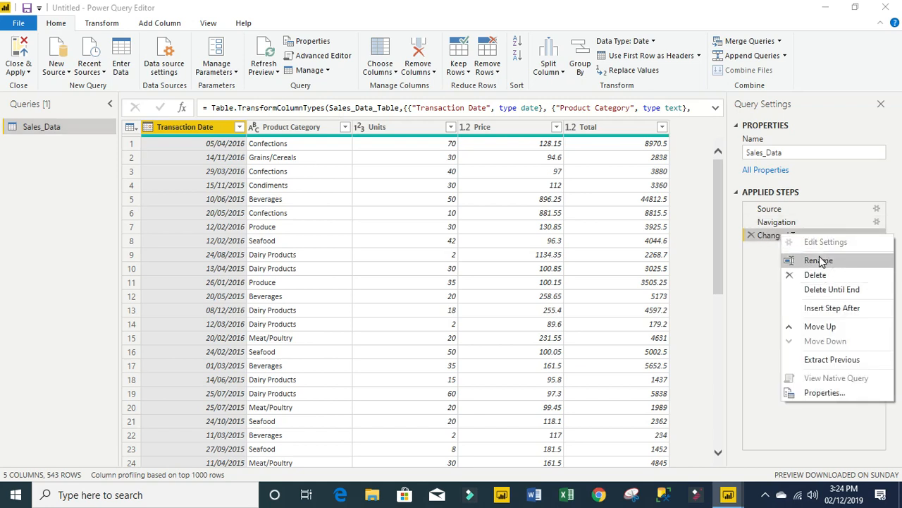
{"action": "left_click", "coordinate": [818, 260]}
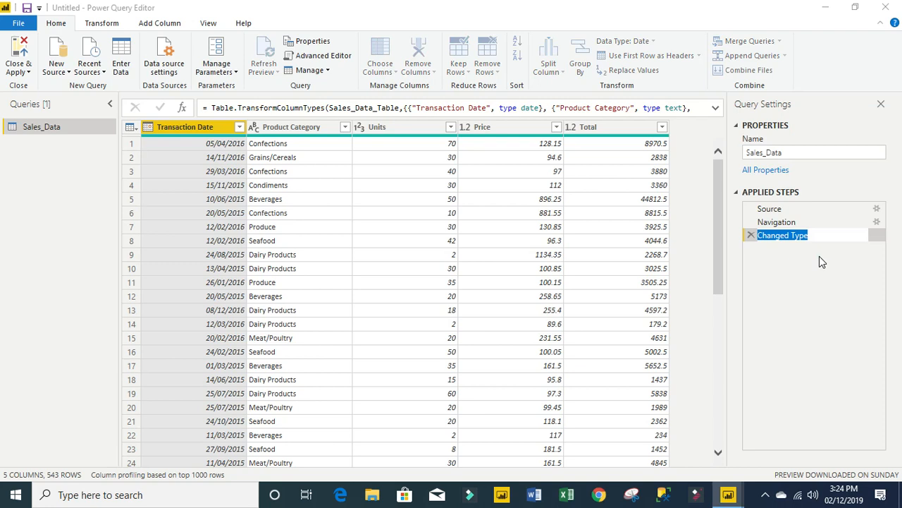
{"action": "type", "text": "Extrac"}
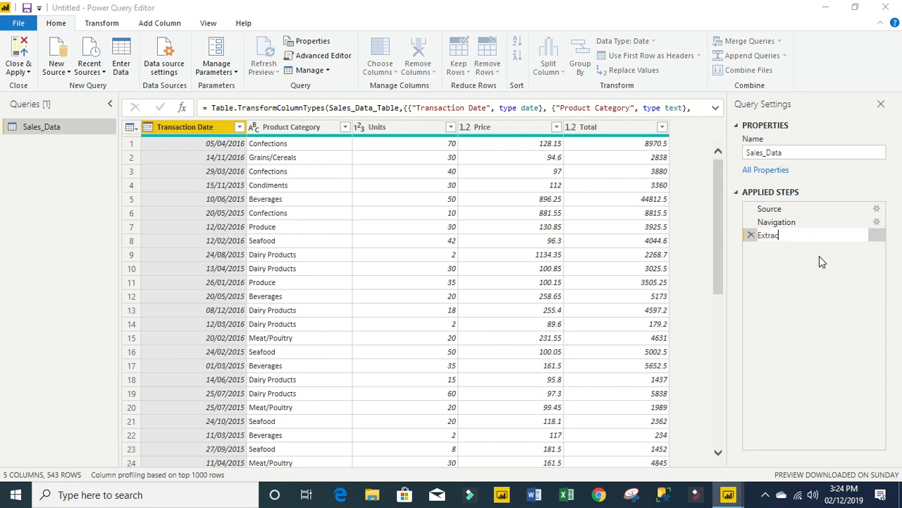
{"action": "type", "text": "Data"}
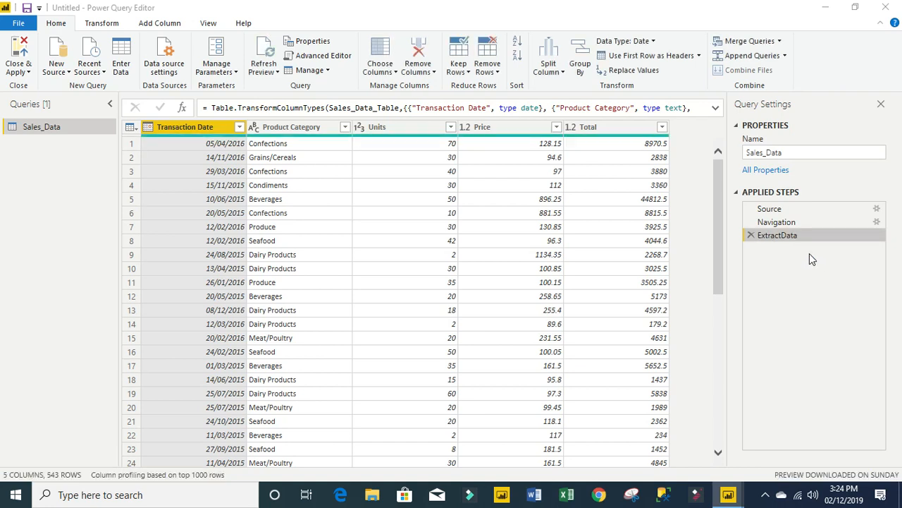
{"action": "mouse_move", "coordinate": [794, 242]}
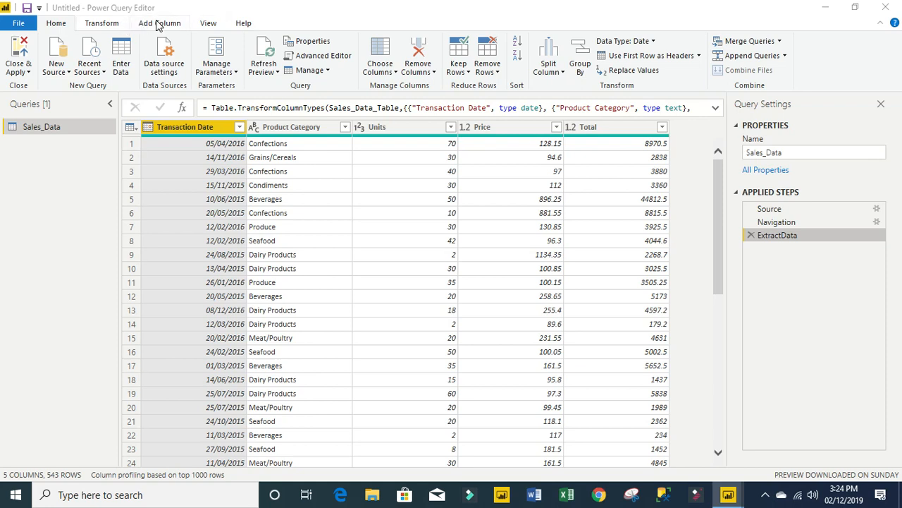
Step: Add a Custom column with formula = ExtractData so each row holds the whole table
{"action": "left_click", "coordinate": [159, 22]}
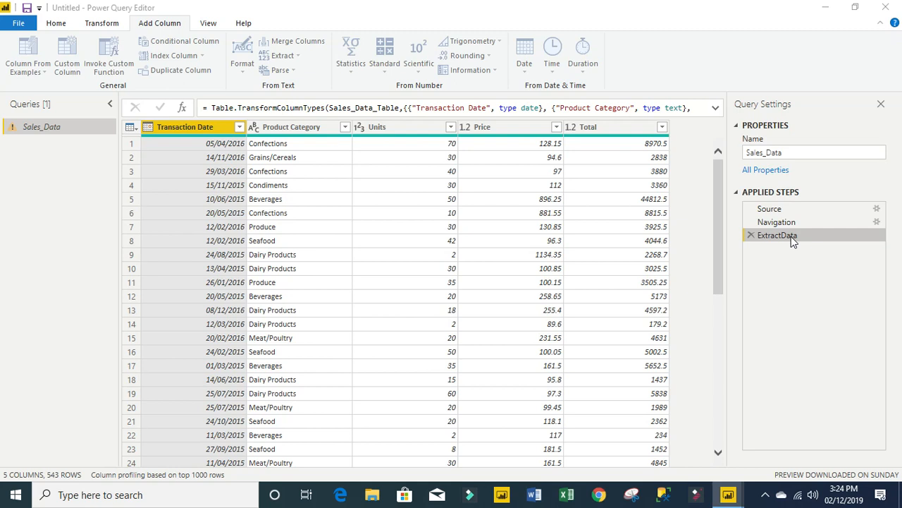
{"action": "left_click", "coordinate": [66, 55]}
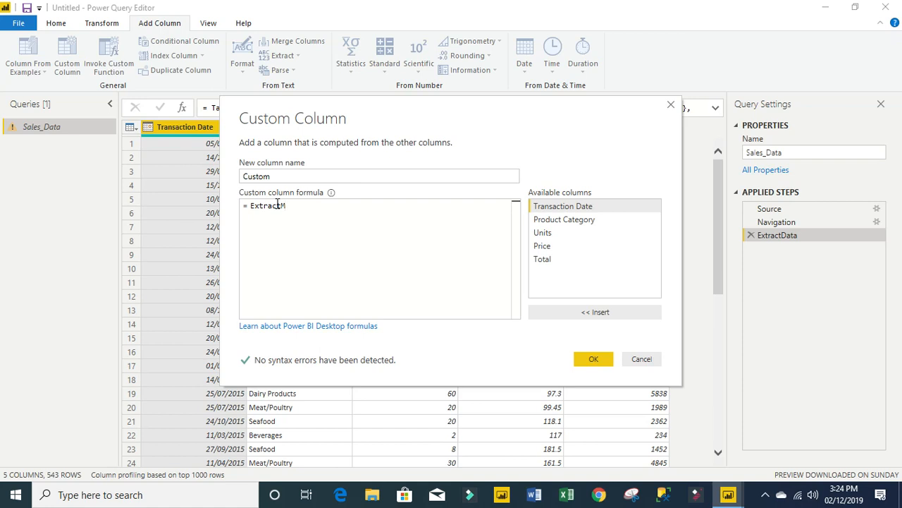
{"action": "type", "text": "ata"}
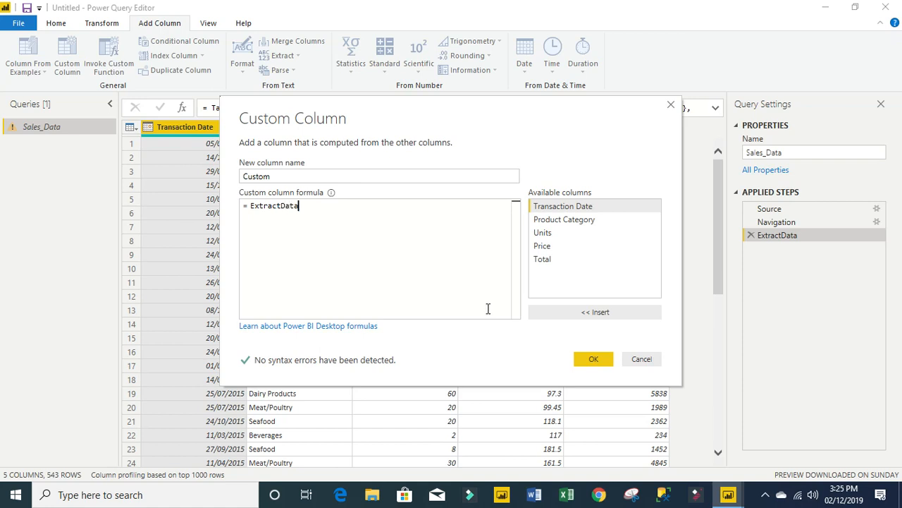
{"action": "left_click", "coordinate": [593, 359]}
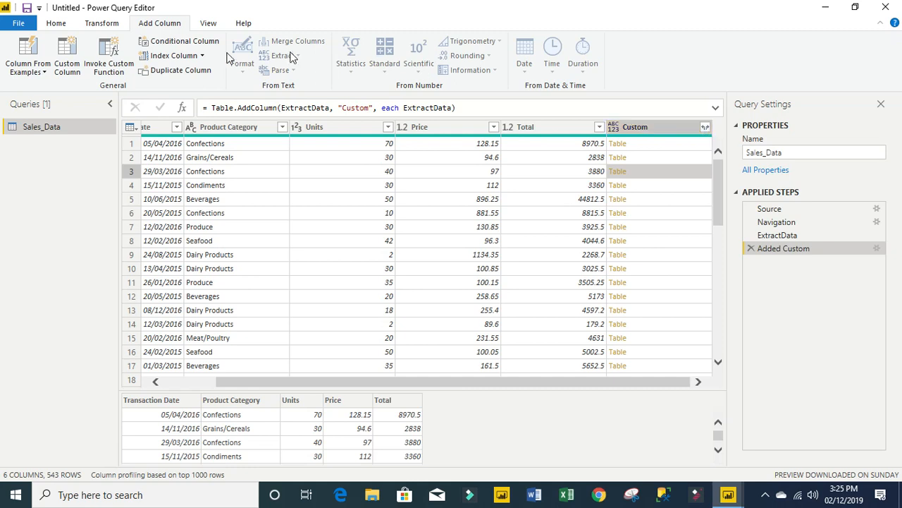
{"action": "mouse_move", "coordinate": [67, 57]}
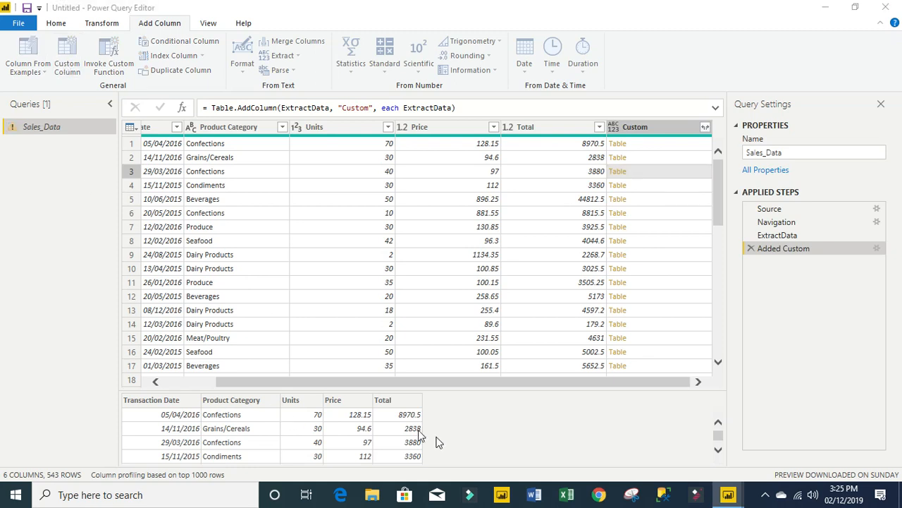
Step: Add a Custom.1 column with formula [Custom][Total] giving each row the list of Total values
{"action": "left_click", "coordinate": [66, 58]}
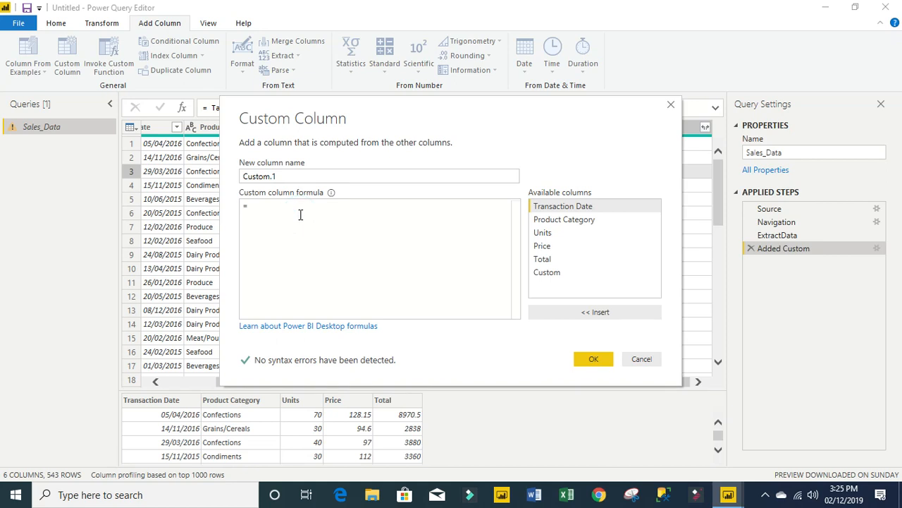
{"action": "mouse_move", "coordinate": [507, 264]}
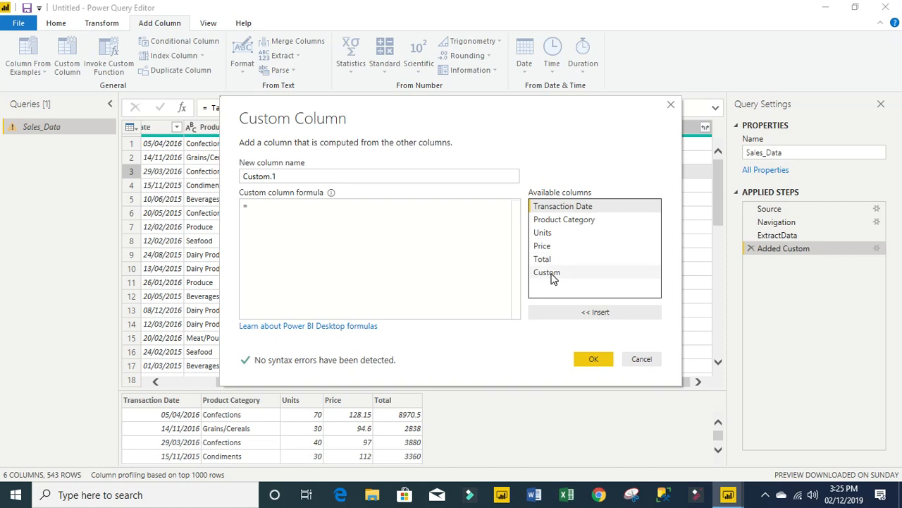
{"action": "double_click", "coordinate": [547, 272]}
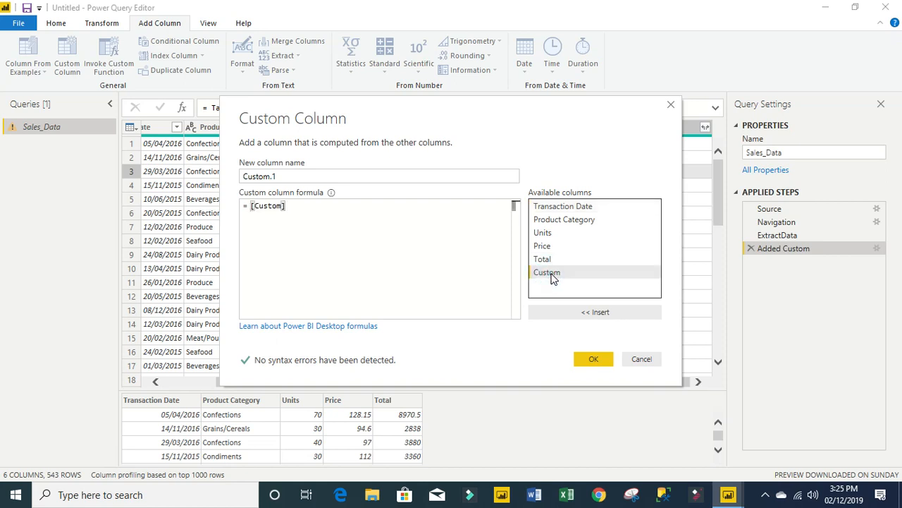
{"action": "mouse_move", "coordinate": [550, 259]}
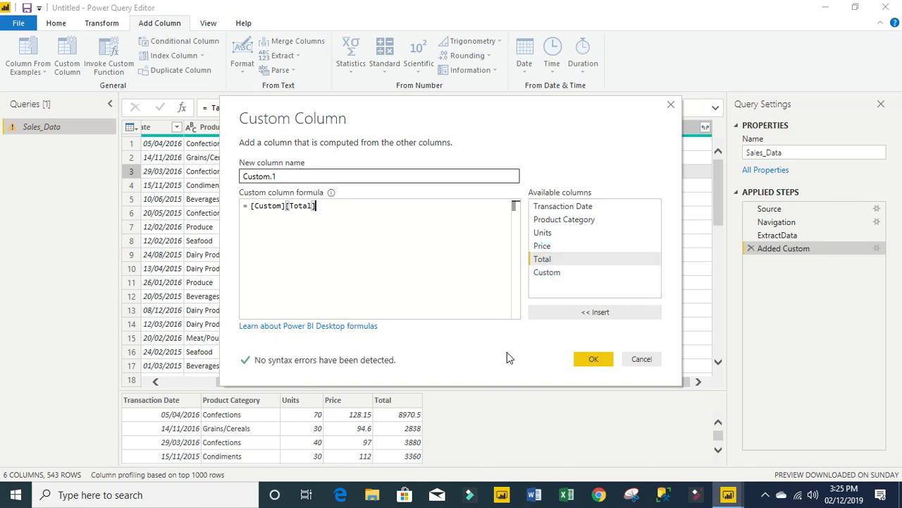
{"action": "left_click", "coordinate": [593, 359]}
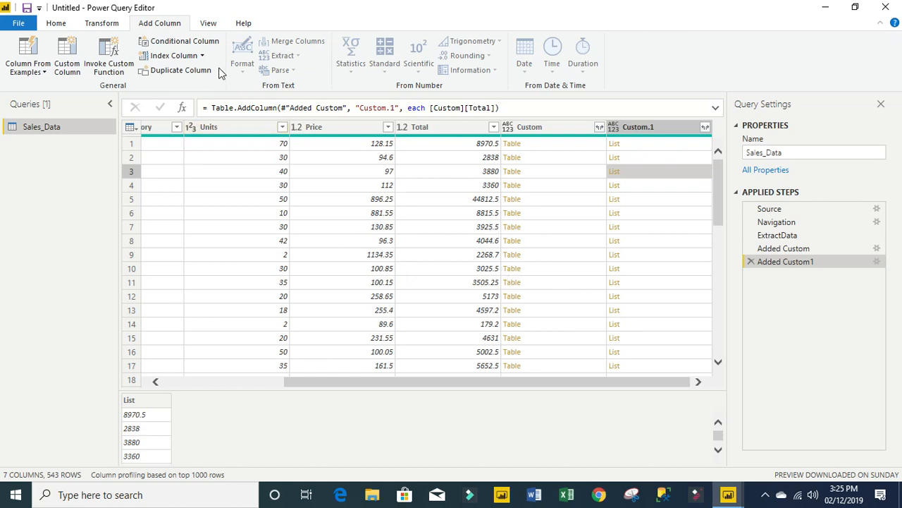
Step: Add an Index column numbering the rows from 1
{"action": "left_click", "coordinate": [202, 56]}
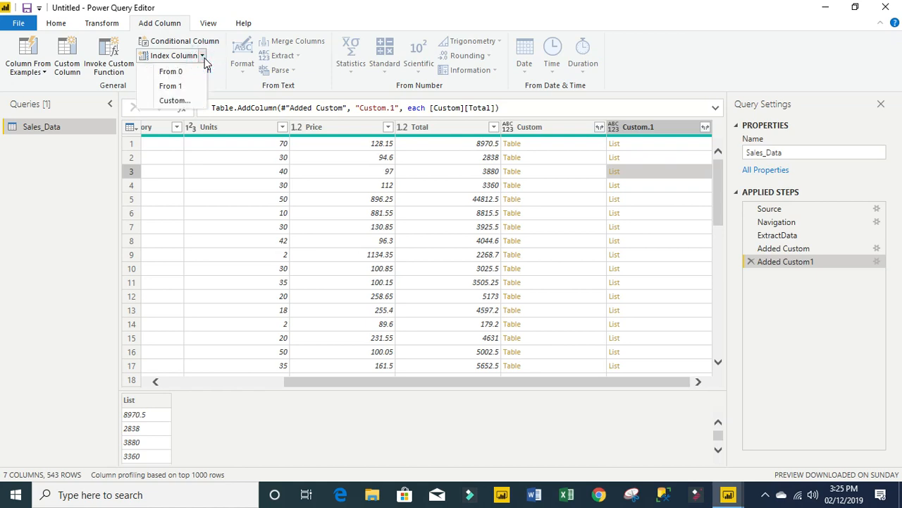
{"action": "left_click", "coordinate": [170, 85]}
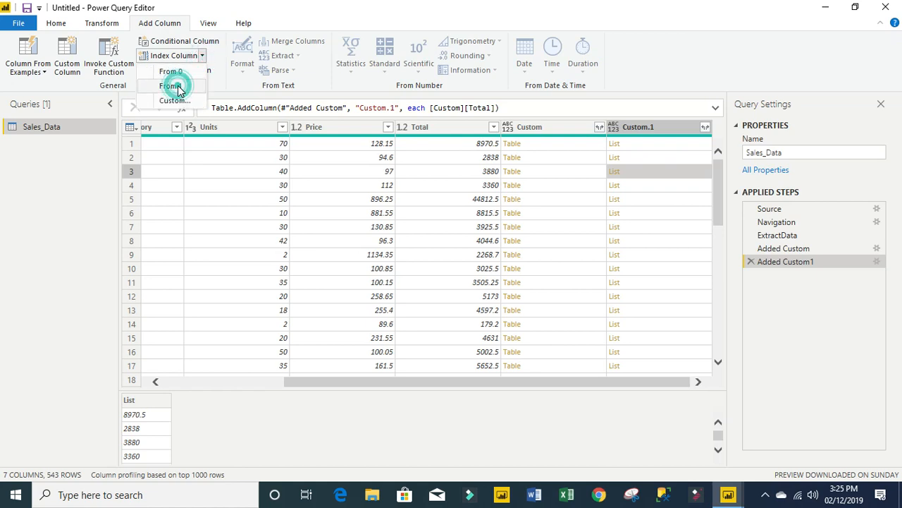
{"action": "left_click", "coordinate": [169, 86]}
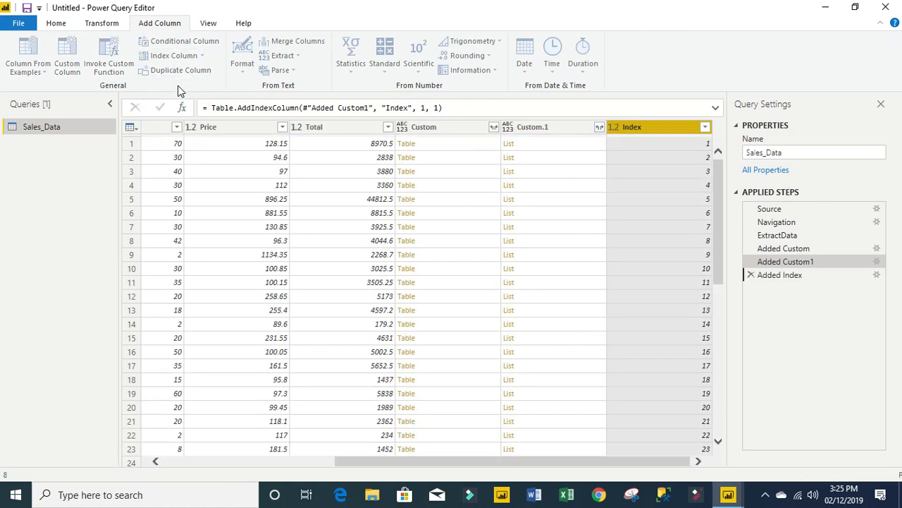
{"action": "left_click", "coordinate": [779, 274]}
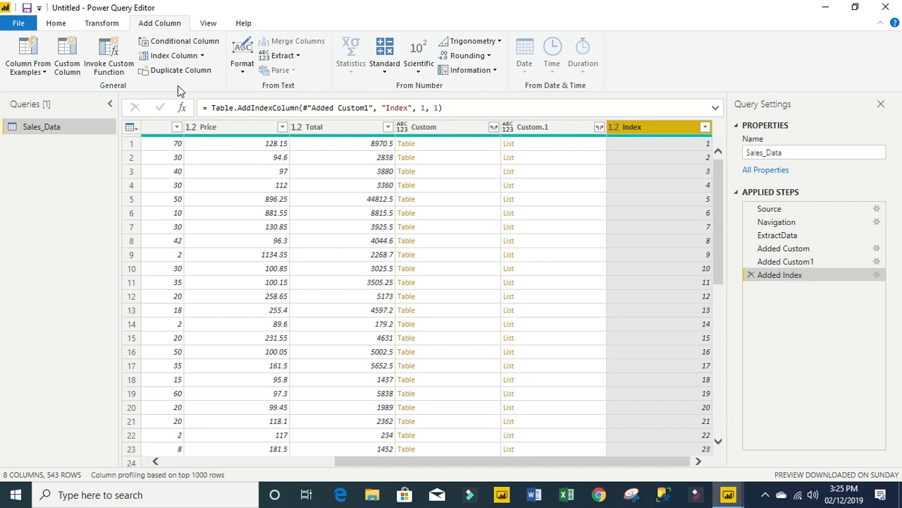
{"action": "mouse_move", "coordinate": [270, 36]}
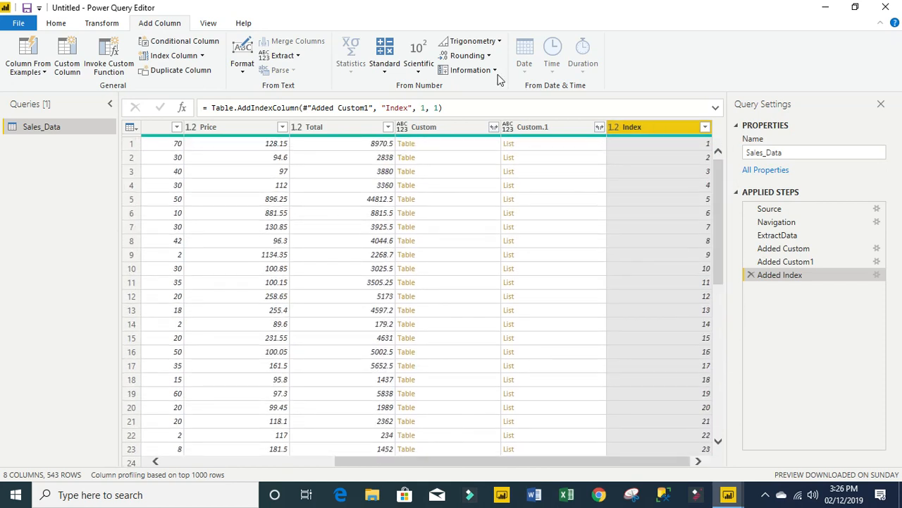
{"action": "left_click", "coordinate": [100, 22]}
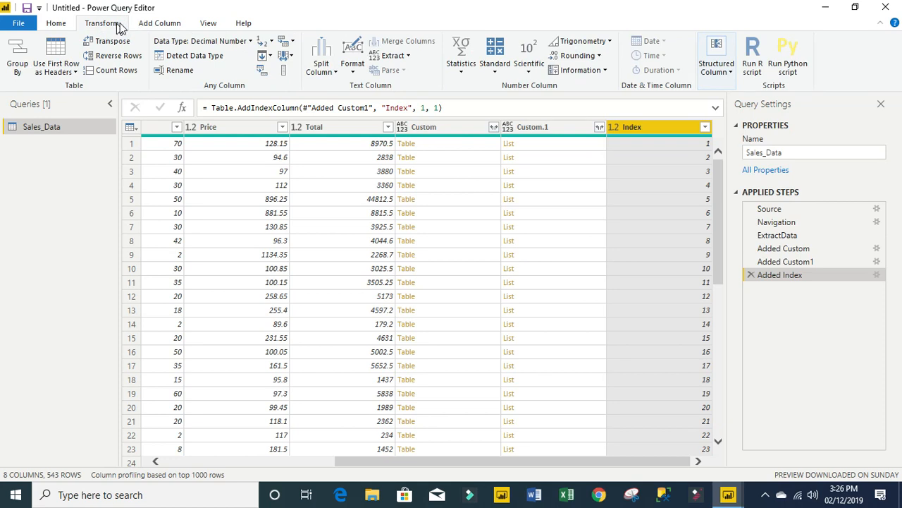
{"action": "left_click", "coordinate": [159, 23]}
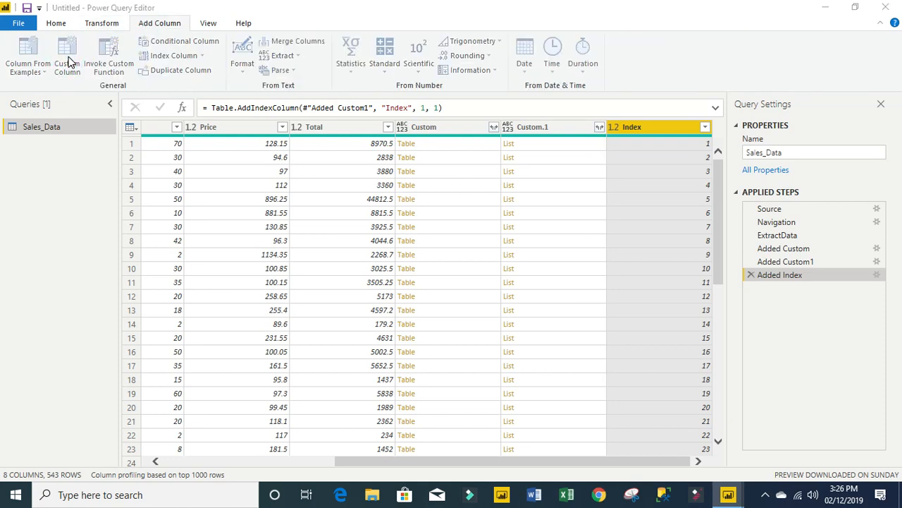
Step: Add a Custom.2 column with formula List.Range([Custom.1],0,[Index]) and preview a row's list
{"action": "left_click", "coordinate": [66, 53]}
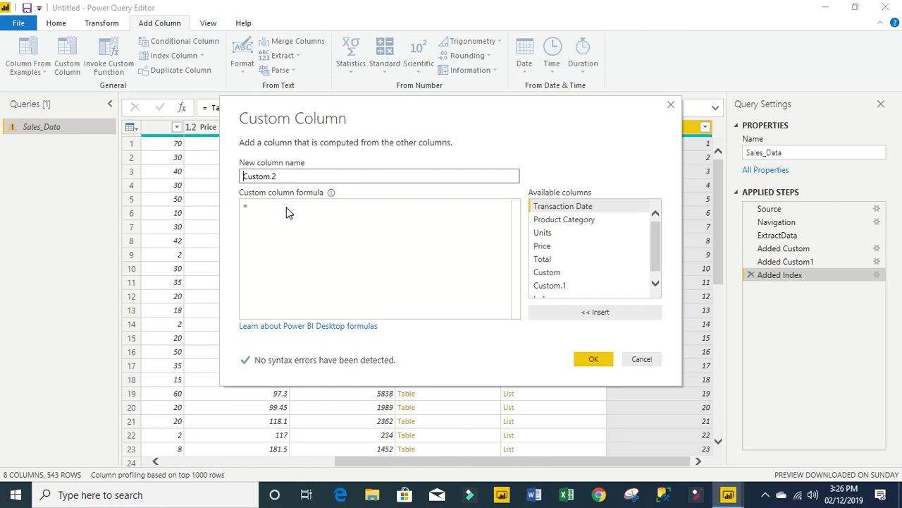
{"action": "type", "text": "List.Range("}
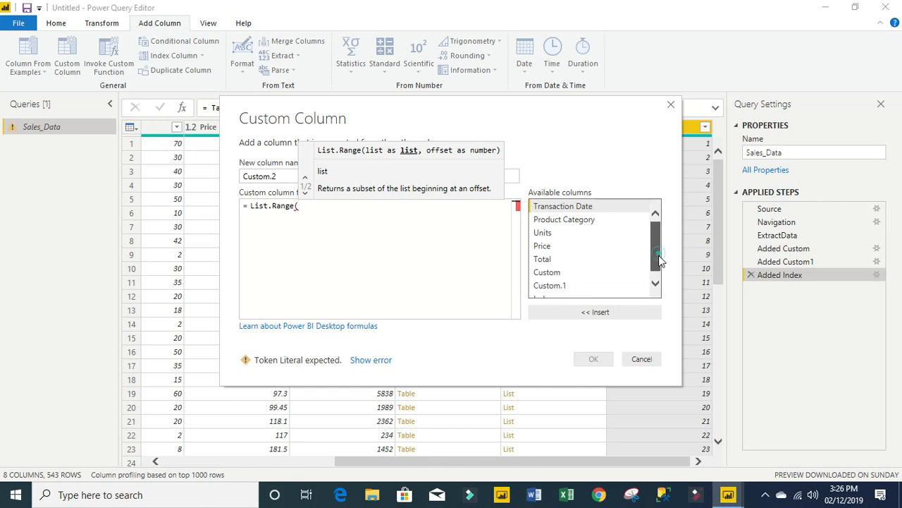
{"action": "double_click", "coordinate": [549, 278]}
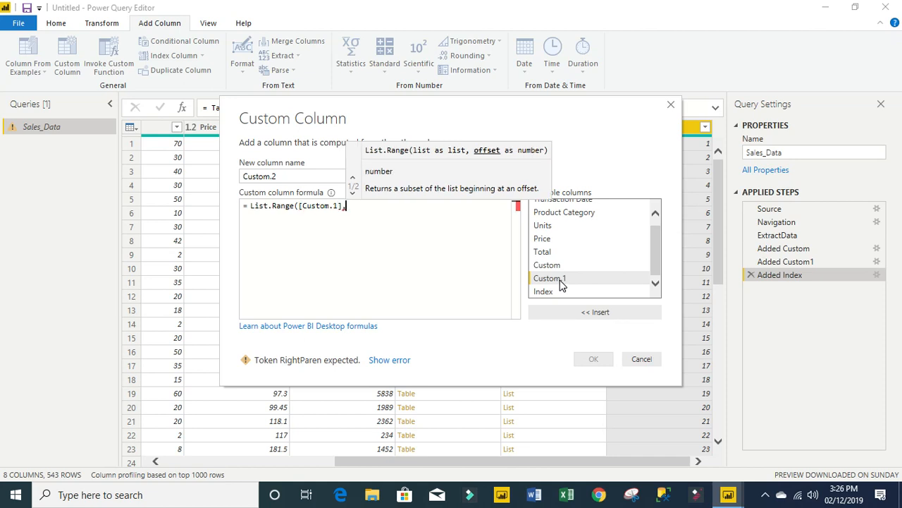
{"action": "type", "text": "0,"}
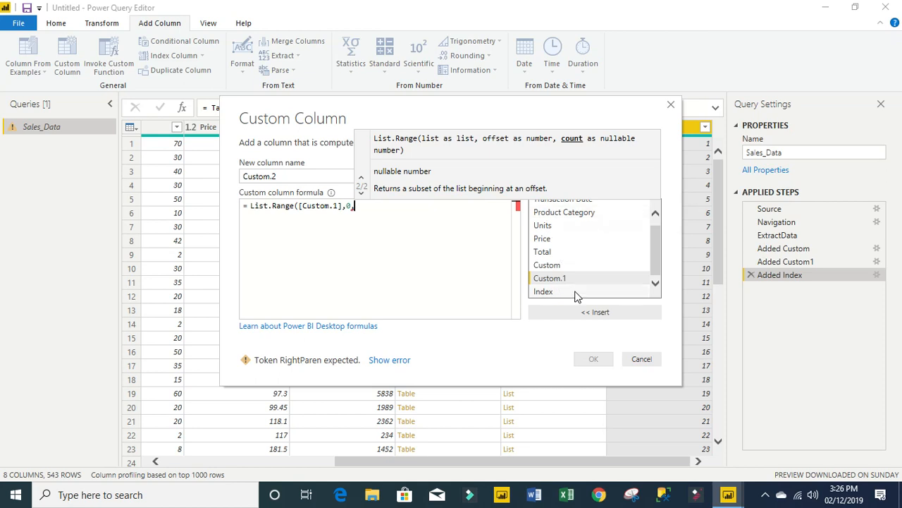
{"action": "mouse_move", "coordinate": [555, 295]}
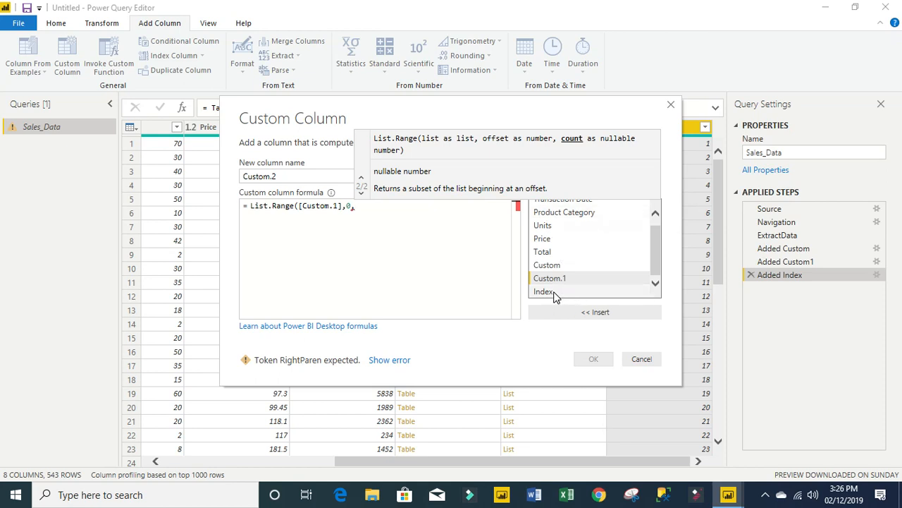
{"action": "double_click", "coordinate": [544, 291]}
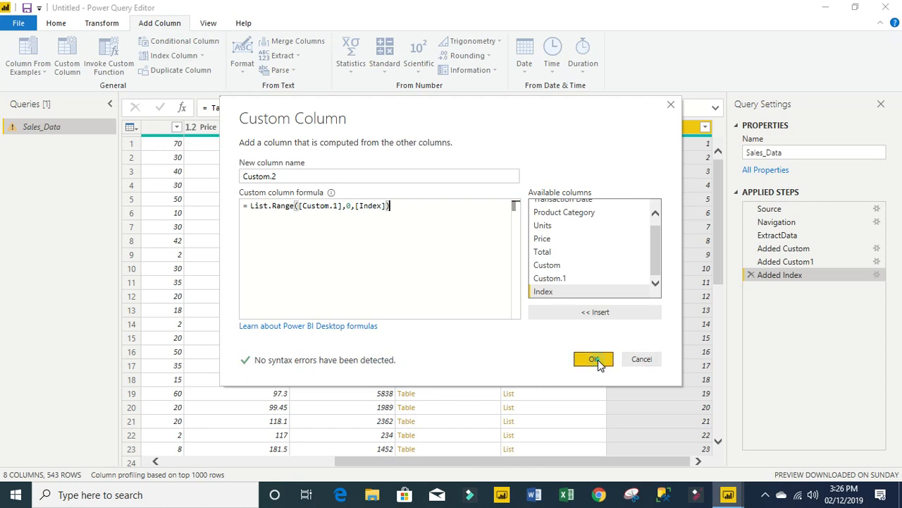
{"action": "left_click", "coordinate": [593, 359]}
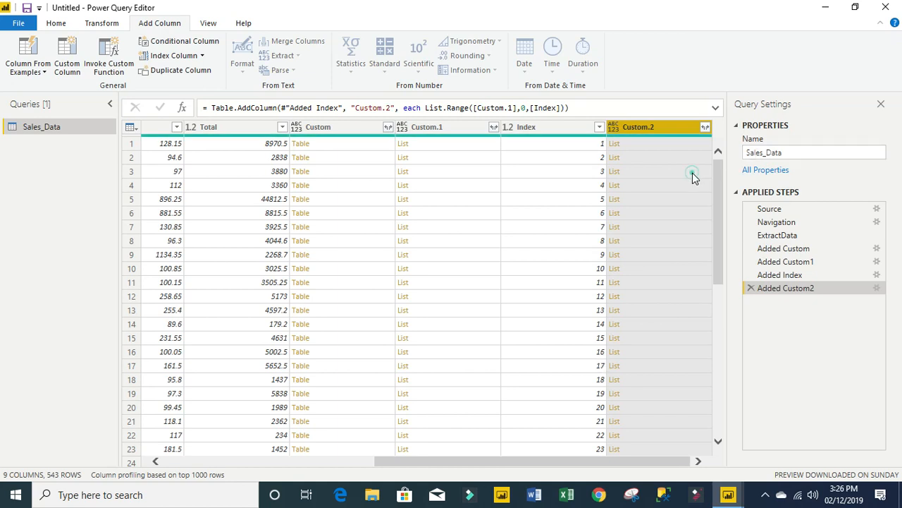
{"action": "left_click", "coordinate": [638, 171]}
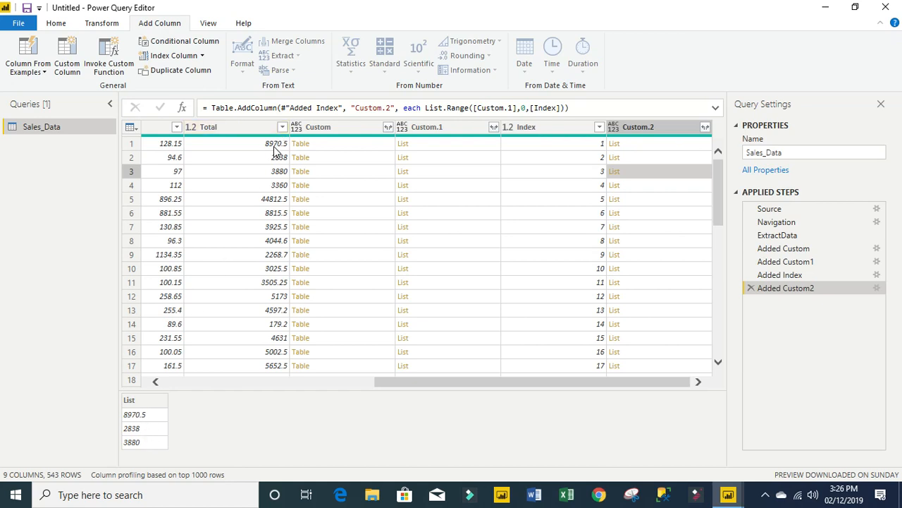
{"action": "mouse_move", "coordinate": [274, 175]}
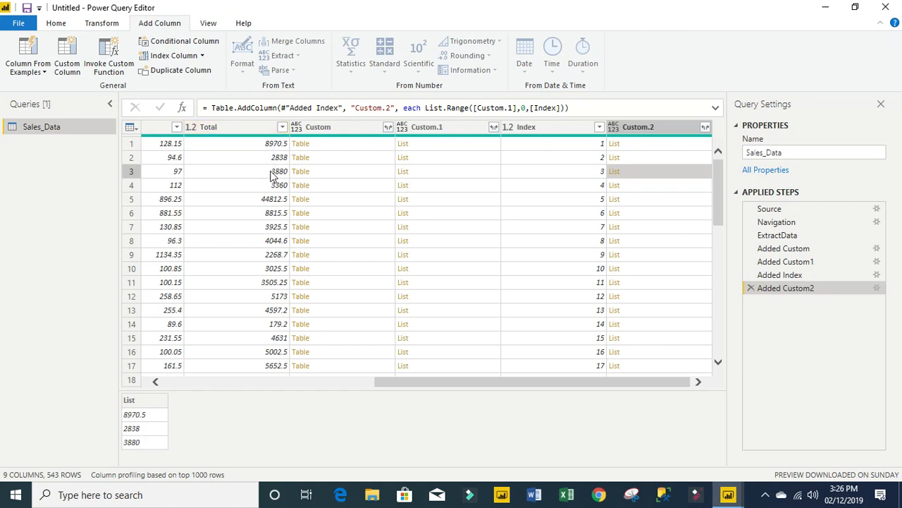
{"action": "mouse_move", "coordinate": [635, 261]}
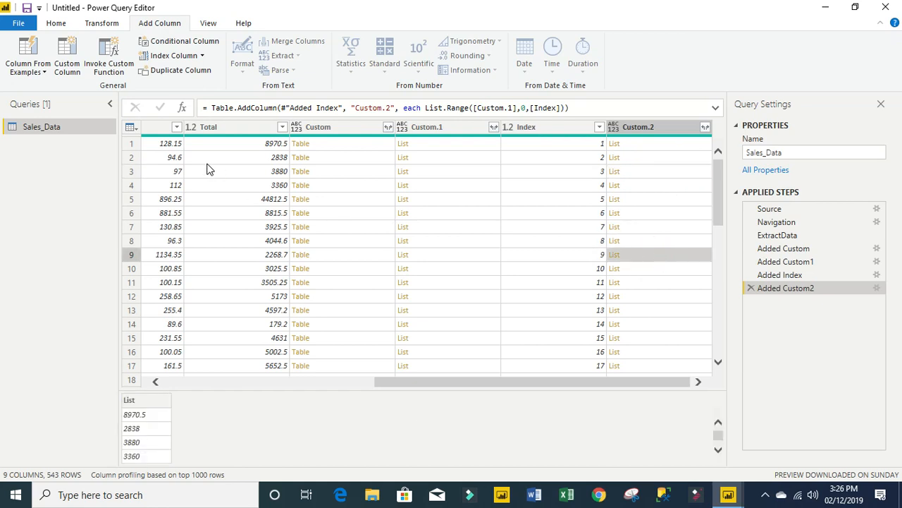
{"action": "mouse_move", "coordinate": [694, 406]}
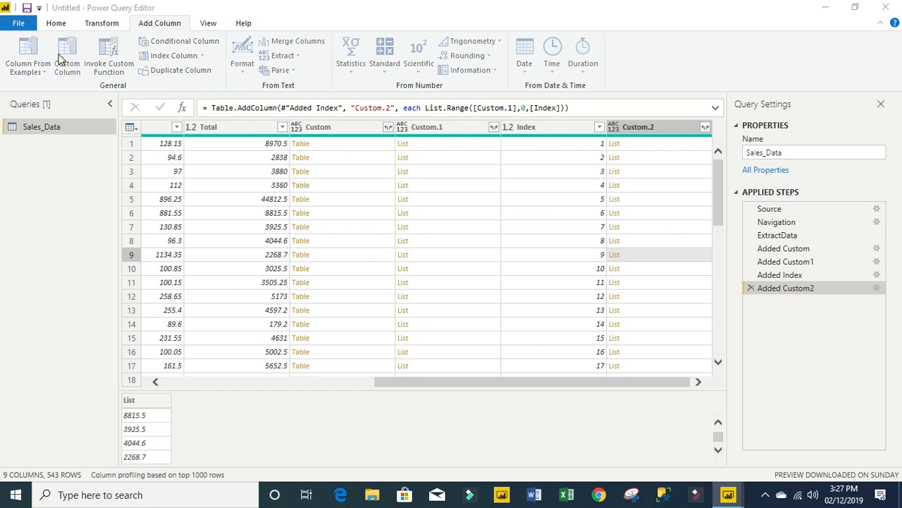
Step: Add a column named Rolling Averag with formula List.Average([Custom.2])
{"action": "left_click", "coordinate": [67, 53]}
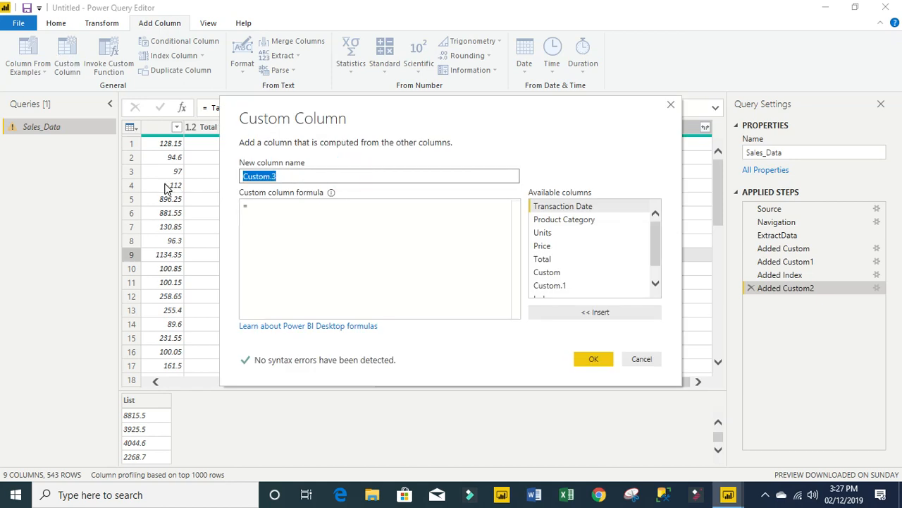
{"action": "type", "text": "Rolling"}
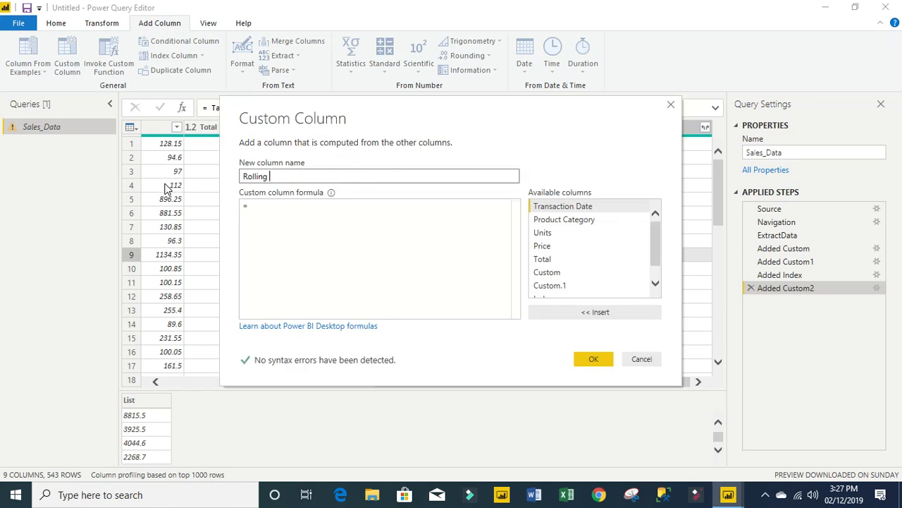
{"action": "type", "text": "Averag"}
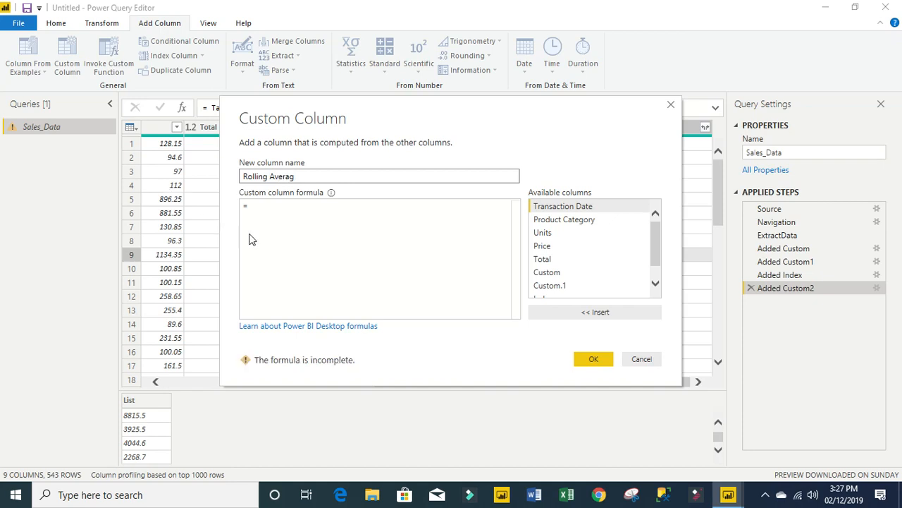
{"action": "type", "text": "L"}
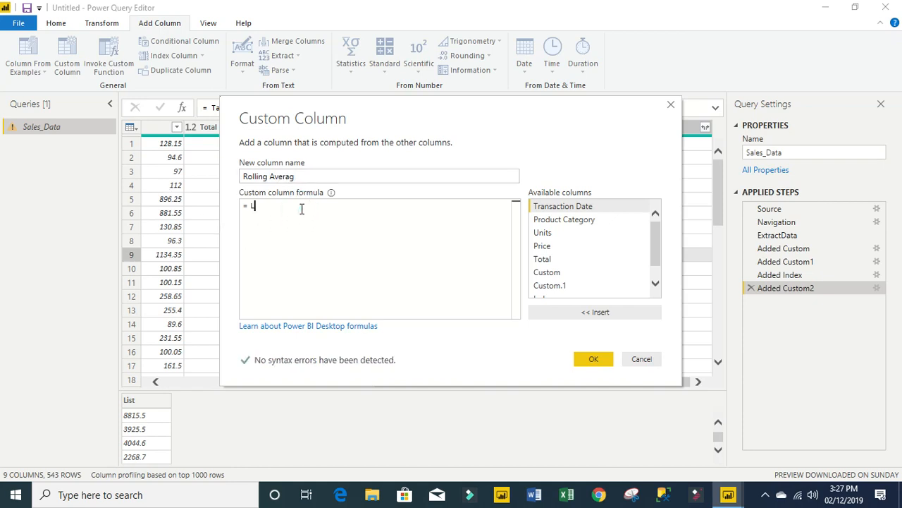
{"action": "type", "text": "ist.Average"}
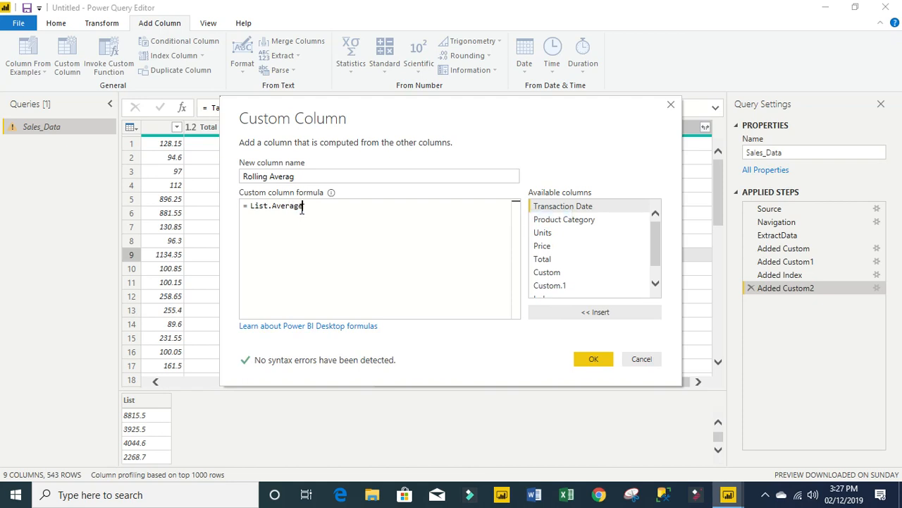
{"action": "type", "text": "("}
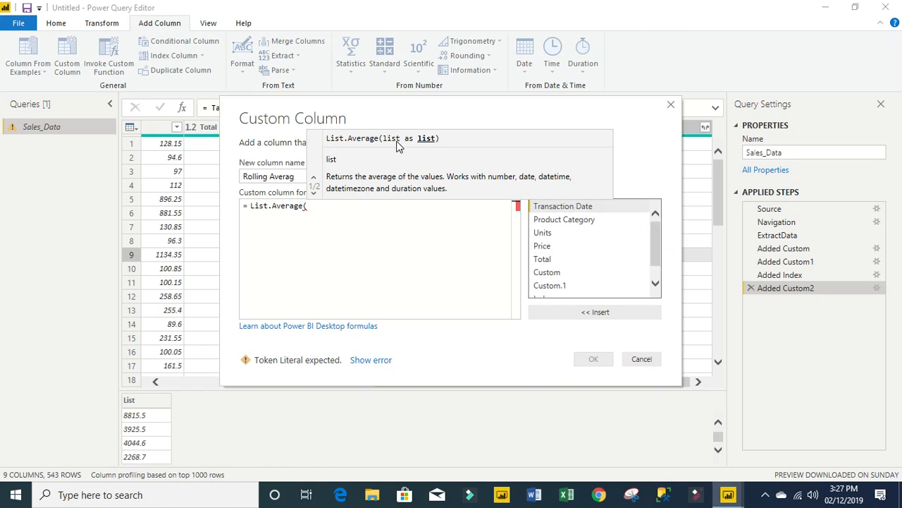
{"action": "mouse_move", "coordinate": [406, 150]}
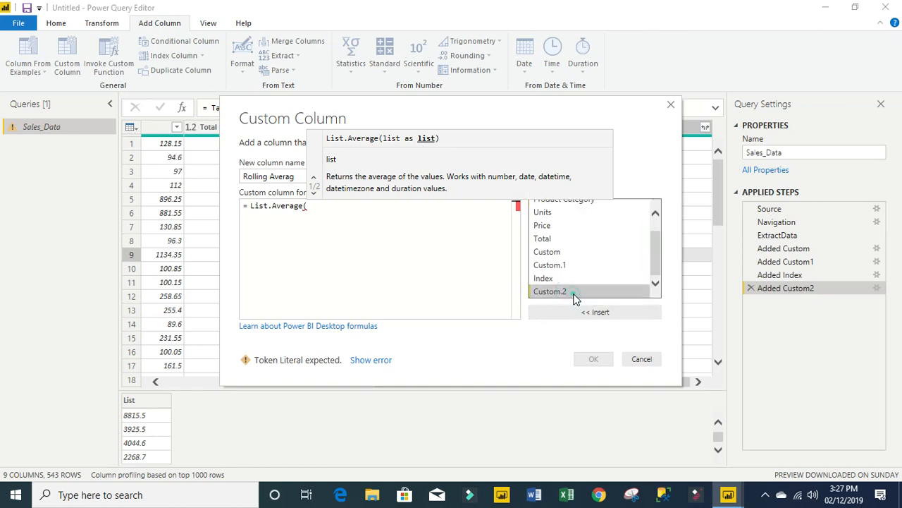
{"action": "double_click", "coordinate": [549, 291]}
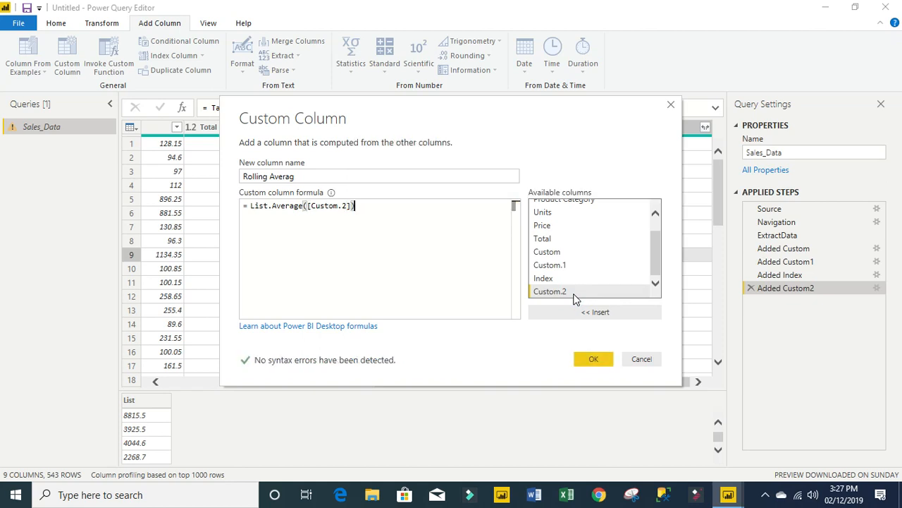
{"action": "left_click", "coordinate": [593, 359]}
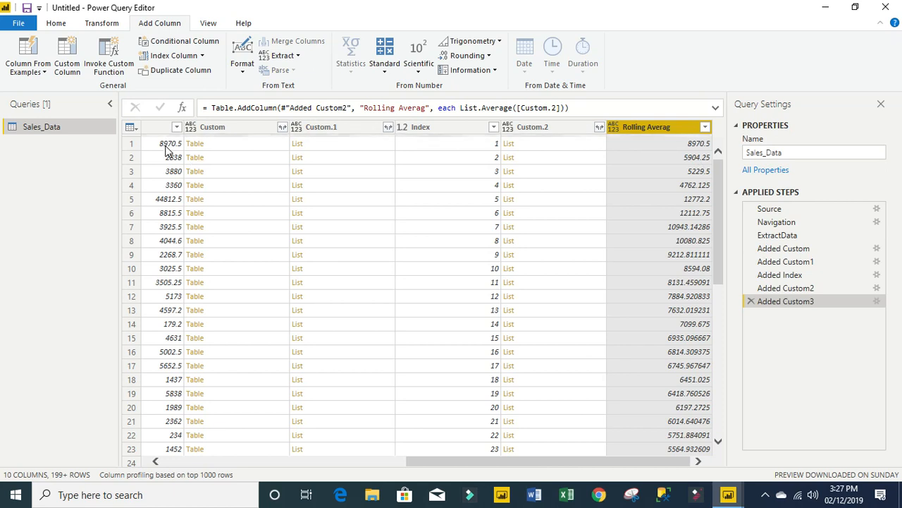
{"action": "mouse_move", "coordinate": [224, 185]}
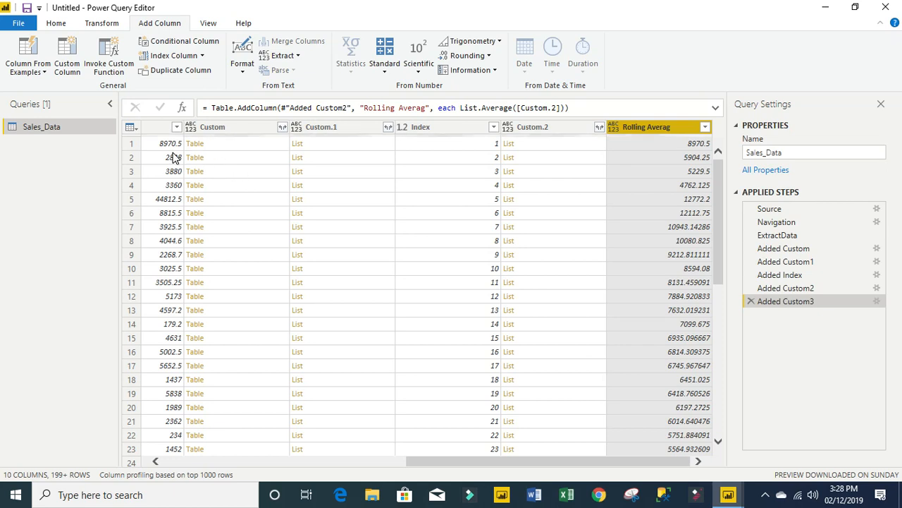
{"action": "mouse_move", "coordinate": [688, 164]}
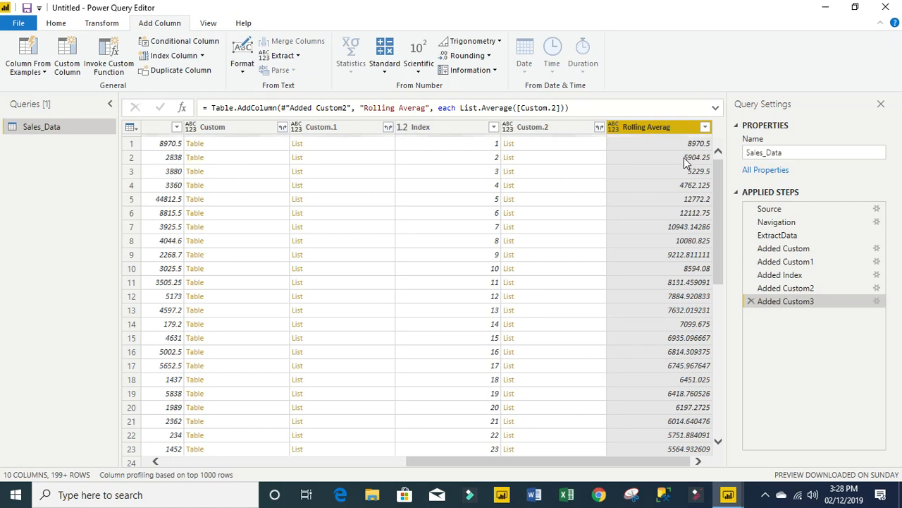
Step: Rename the Rolling Averag column header to Rolling Average
{"action": "double_click", "coordinate": [647, 127]}
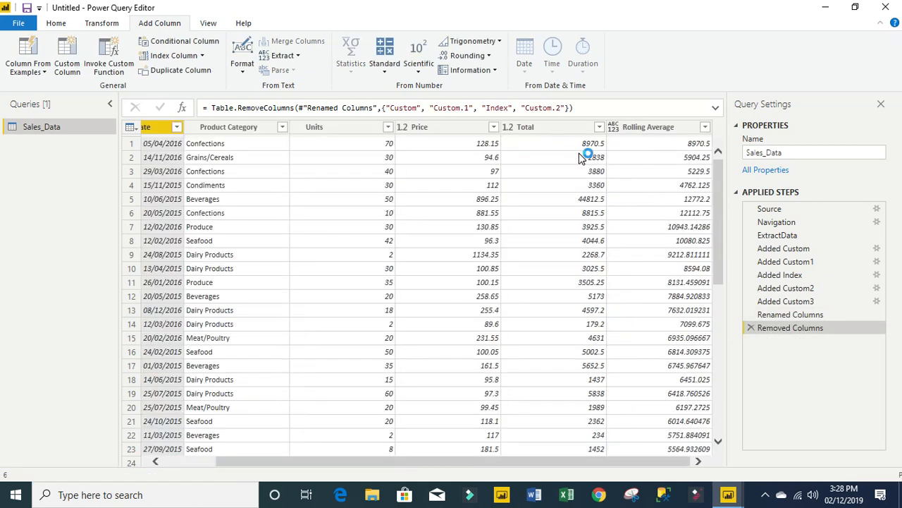
Step: Select the finished Rolling Average column among the six remaining columns
{"action": "left_click", "coordinate": [648, 126]}
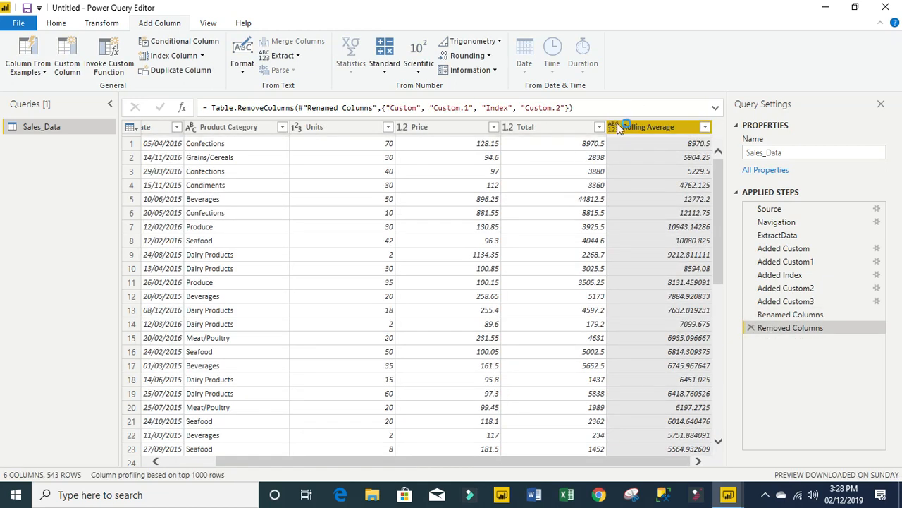